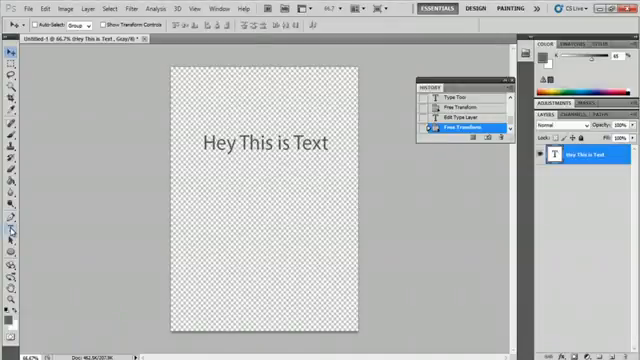
Bring up the Warp Text options for the 'Hey This is Text' layer.
click(8, 52)
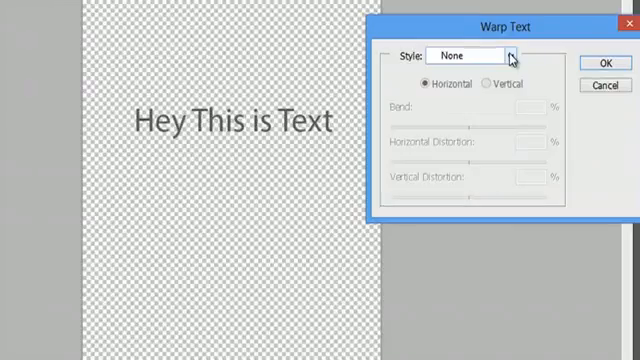
Preview the Arc warp on the text, then try the Arch style.
click(514, 54)
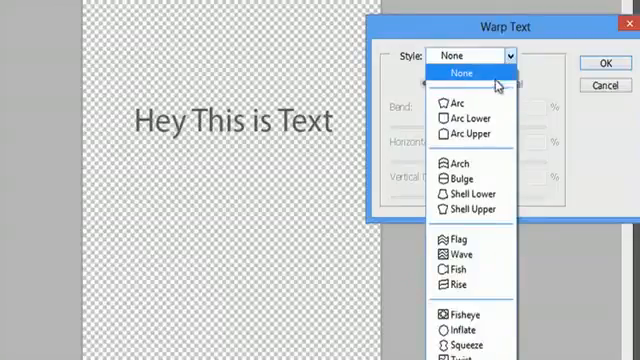
click(448, 104)
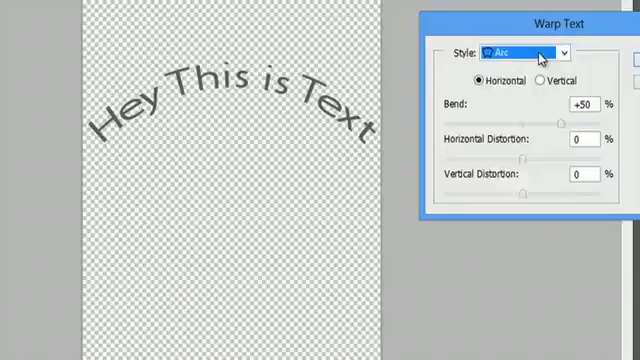
click(530, 52)
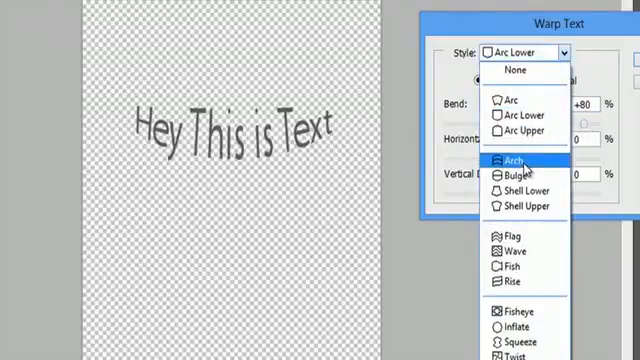
click(514, 160)
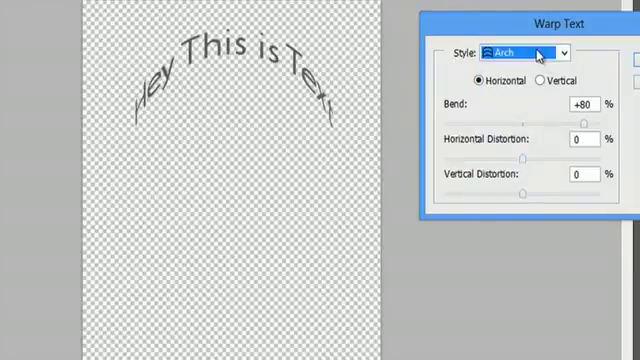
Try the Twist warp, then settle on the Arc style at 80% bend.
click(540, 50)
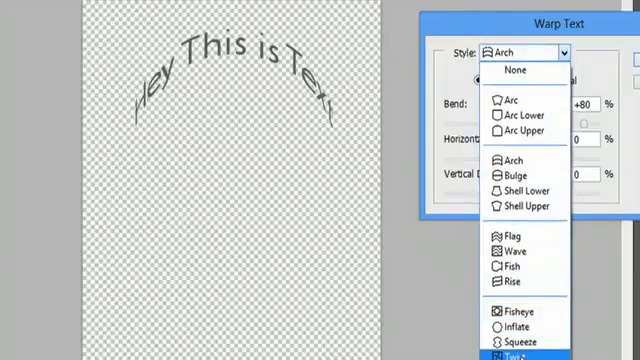
click(520, 352)
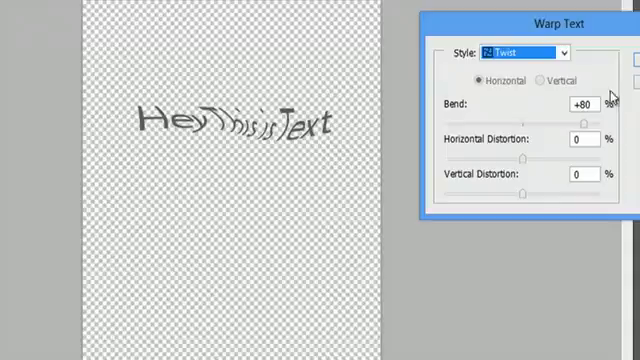
click(530, 52)
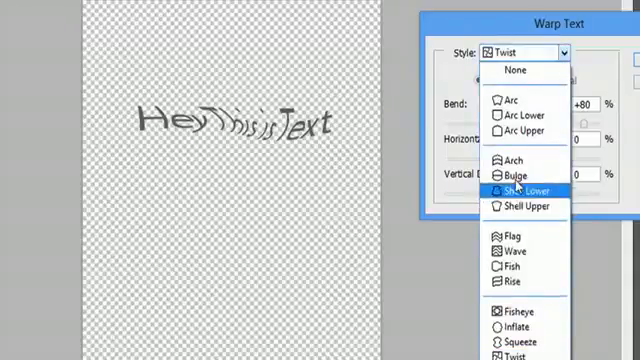
click(508, 236)
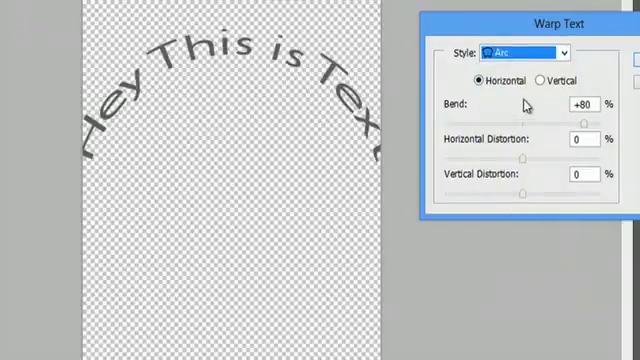
mouse_move(584, 132)
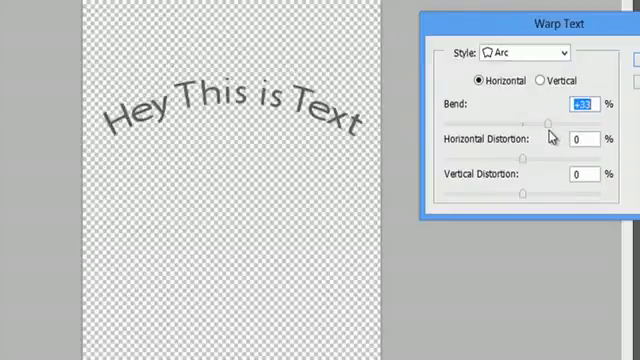
mouse_move(556, 136)
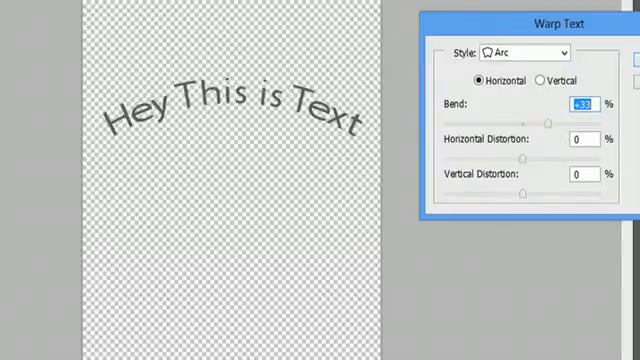